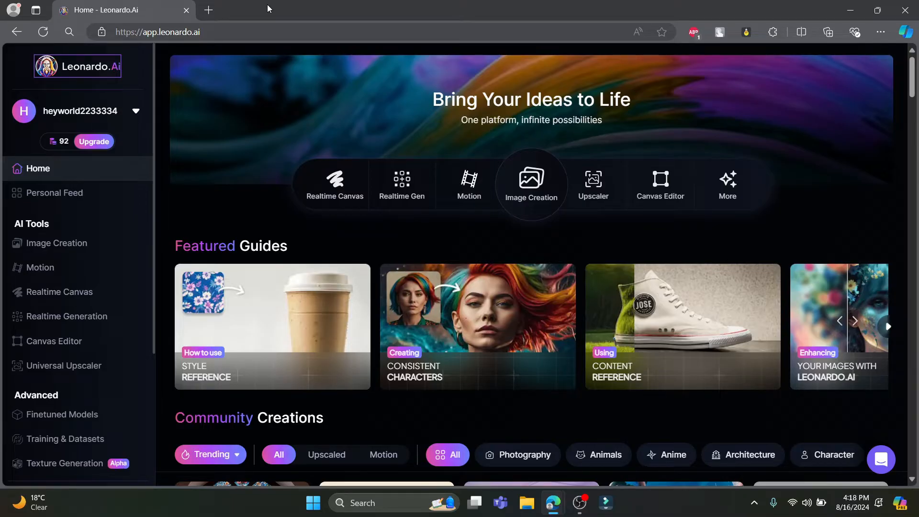
mouse_move(183, 60)
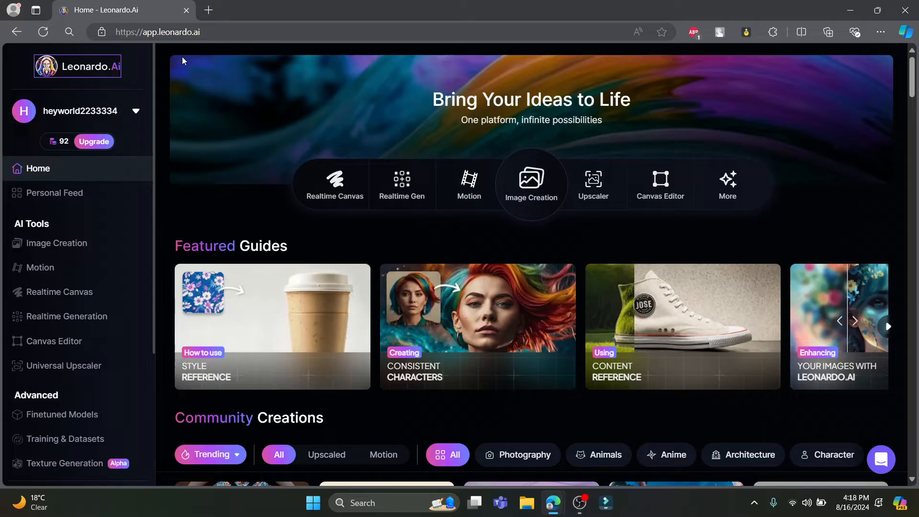
mouse_move(58, 89)
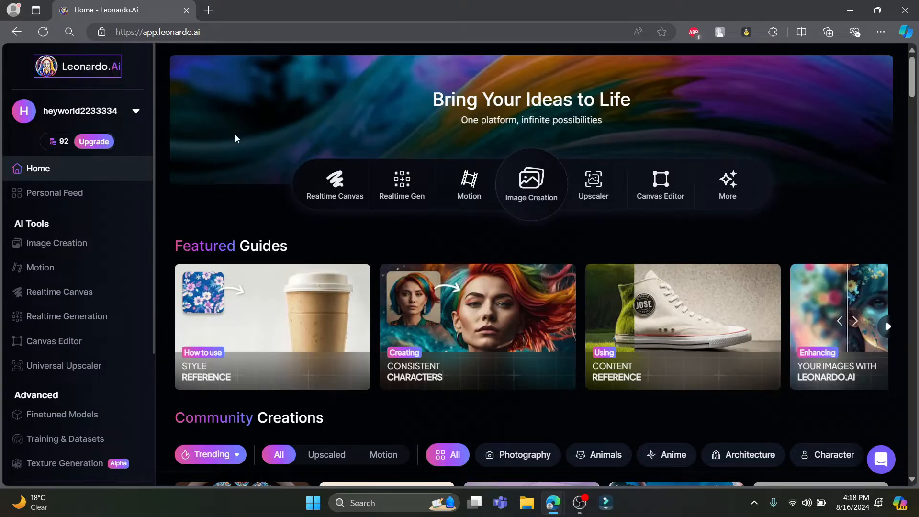
mouse_move(15, 105)
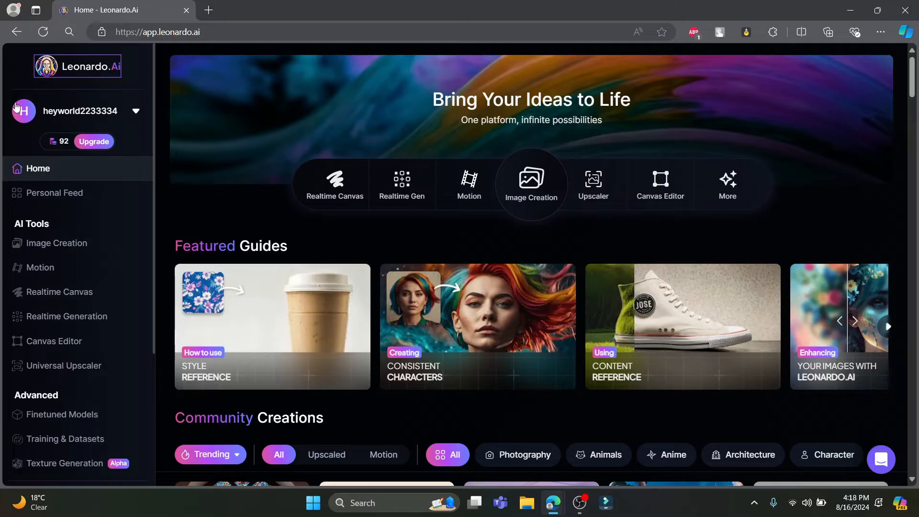
mouse_move(647, 225)
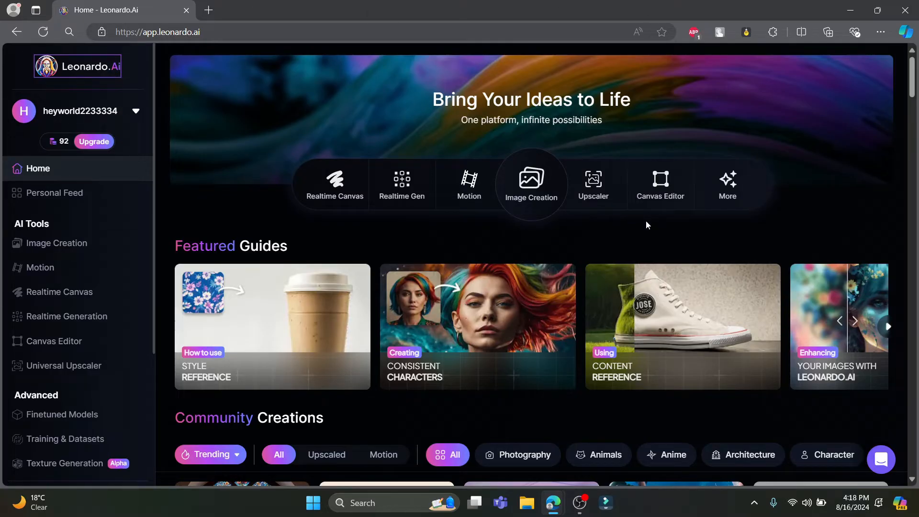
mouse_move(65, 439)
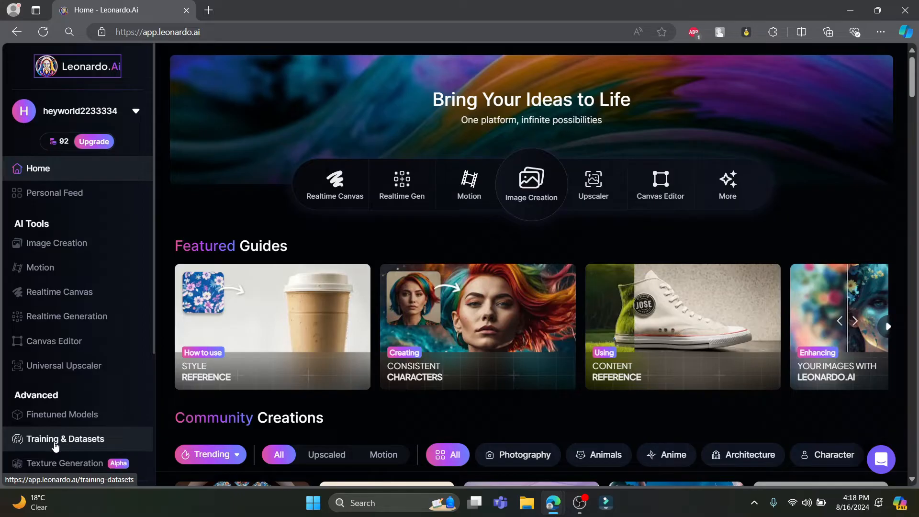
Open Training & Datasets from the Advanced section of the sidebar, landing on Your Datasets
click(65, 438)
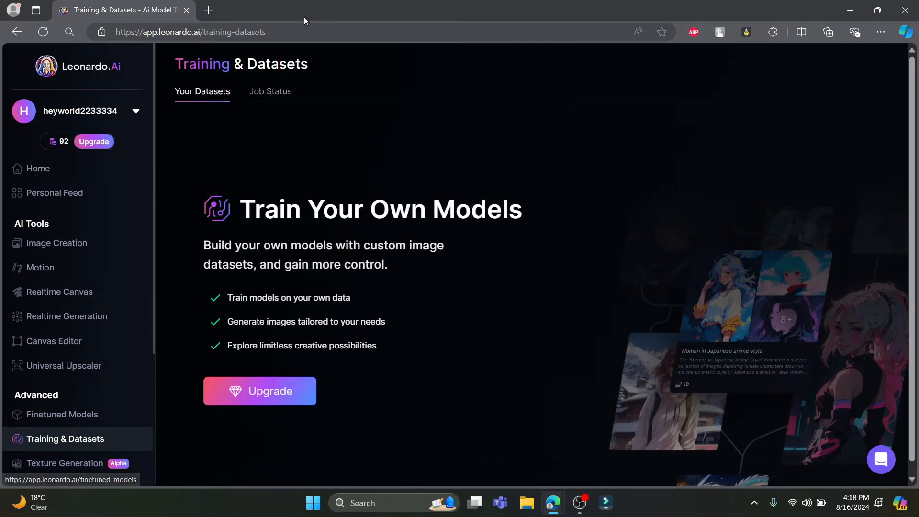
mouse_move(410, 183)
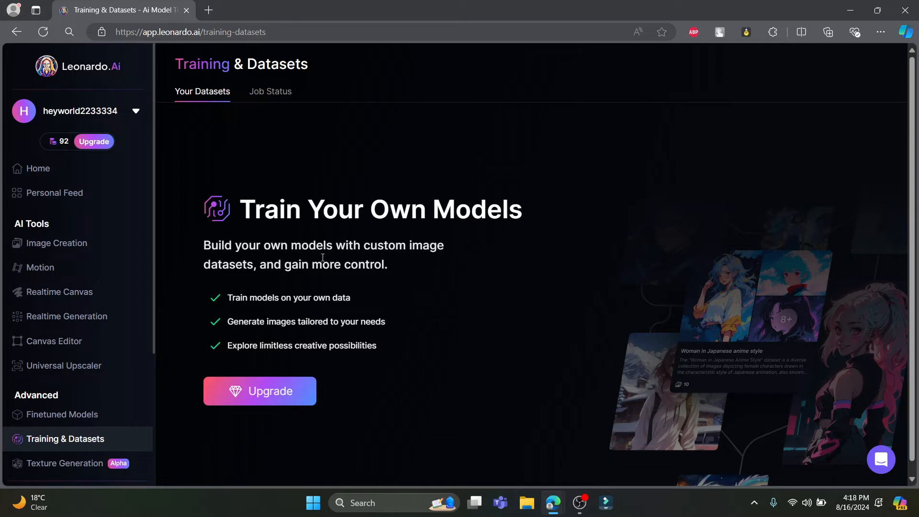
mouse_move(257, 268)
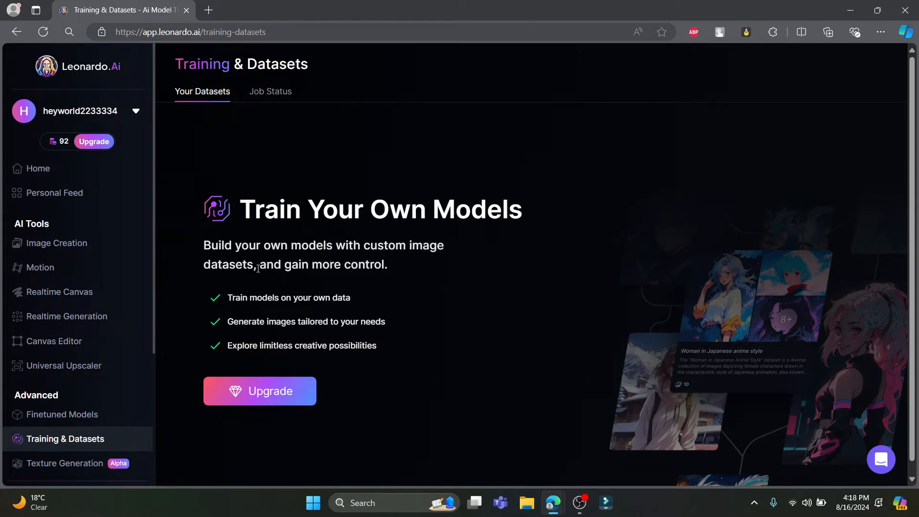
mouse_move(329, 326)
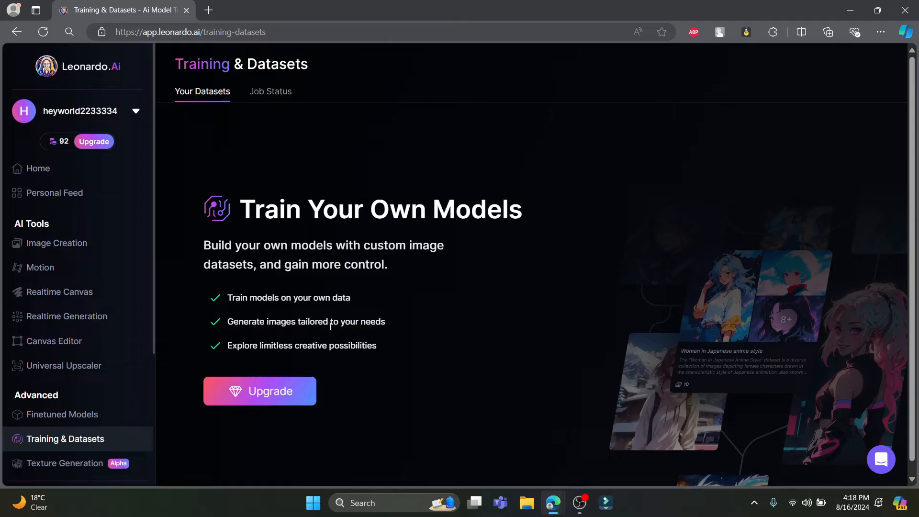
mouse_move(268, 297)
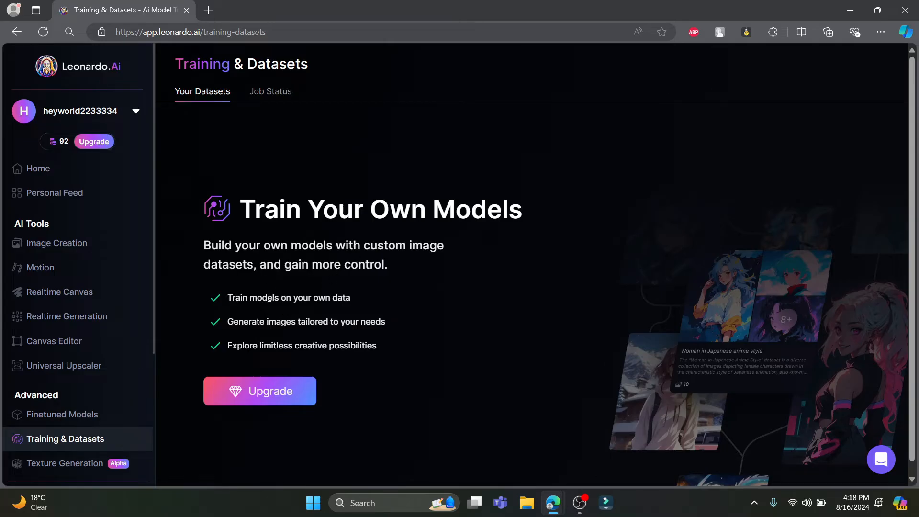
mouse_move(340, 326)
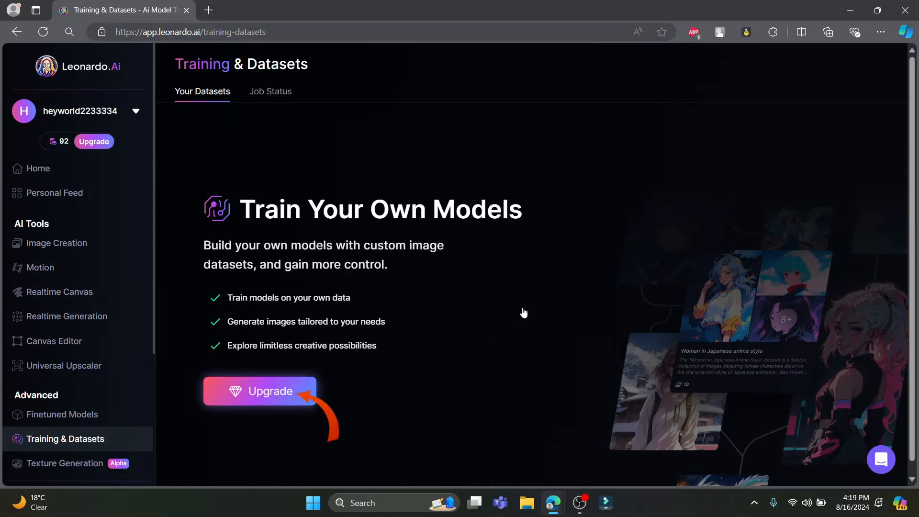
click(260, 391)
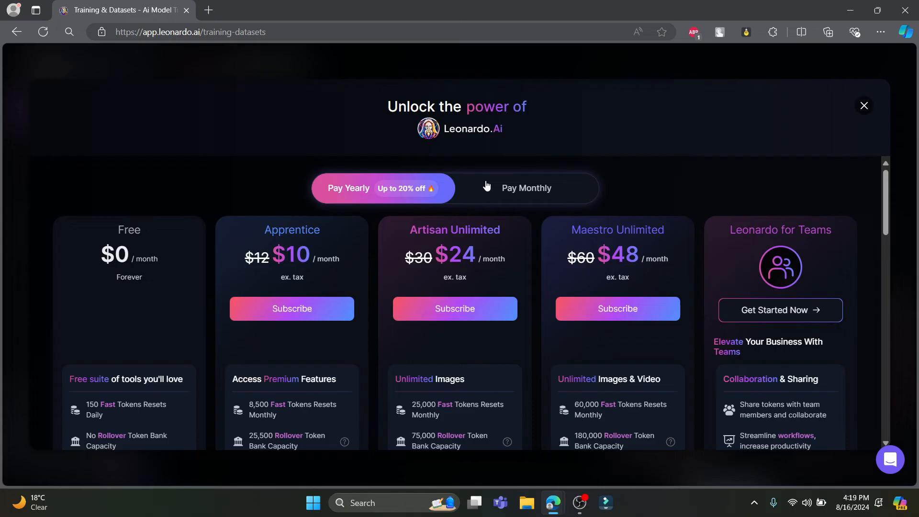
mouse_move(295, 241)
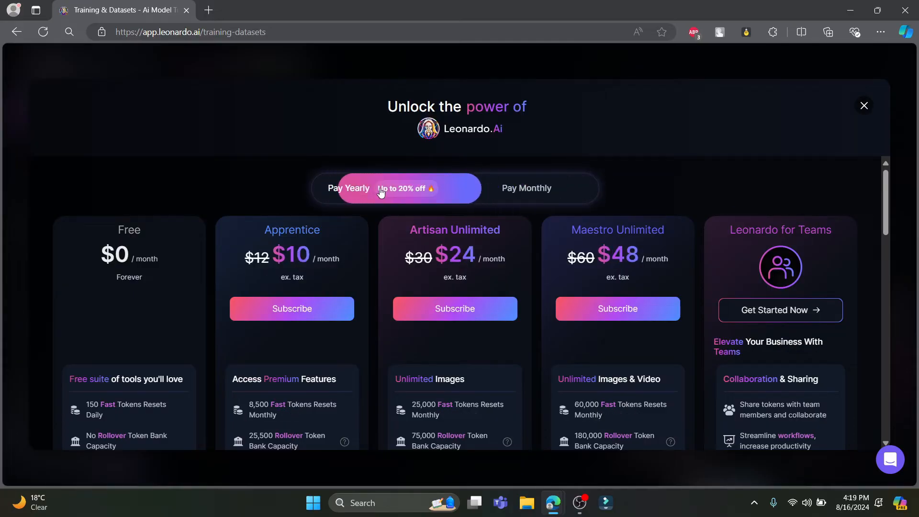
scroll(down, 3)
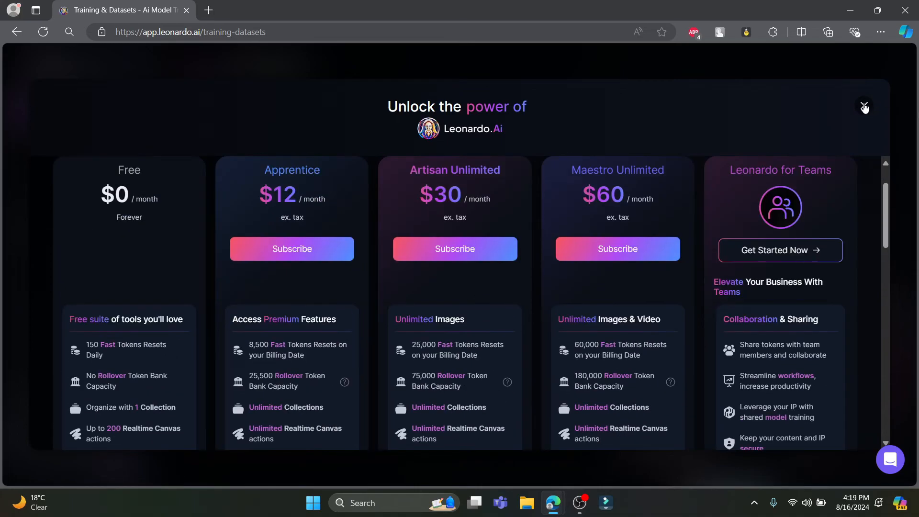
click(864, 107)
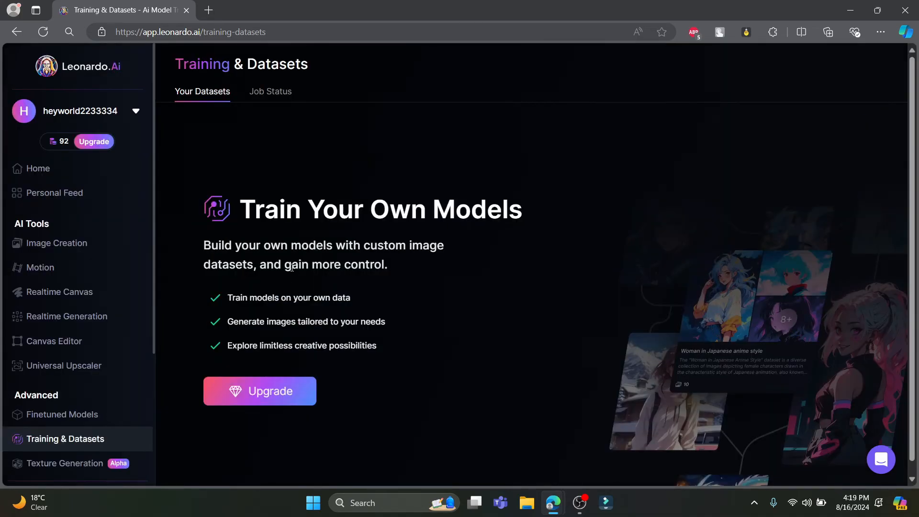
mouse_move(301, 333)
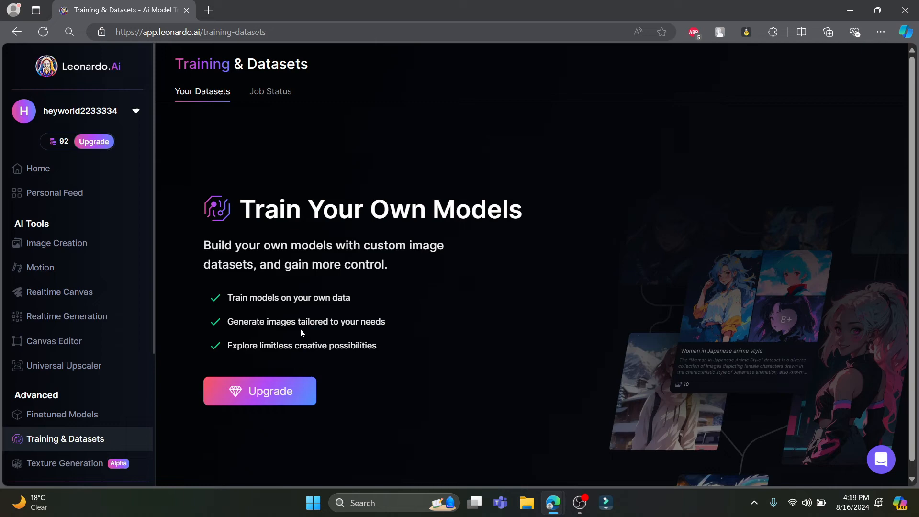